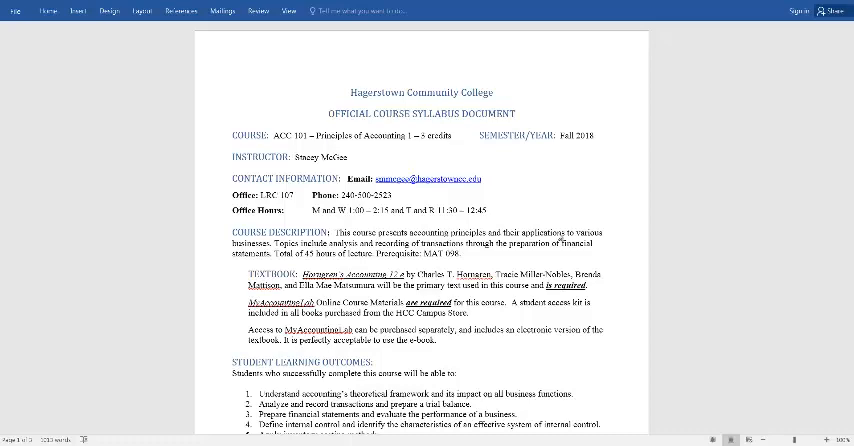
# - Scroll through the ACC 101 Fall 2018 weekly course schedule down to finals week
pyautogui.scroll(-3)
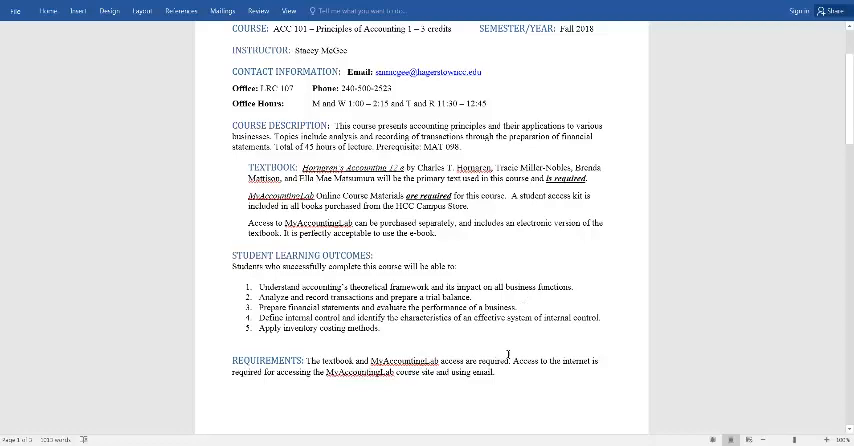
pyautogui.scroll(-3)
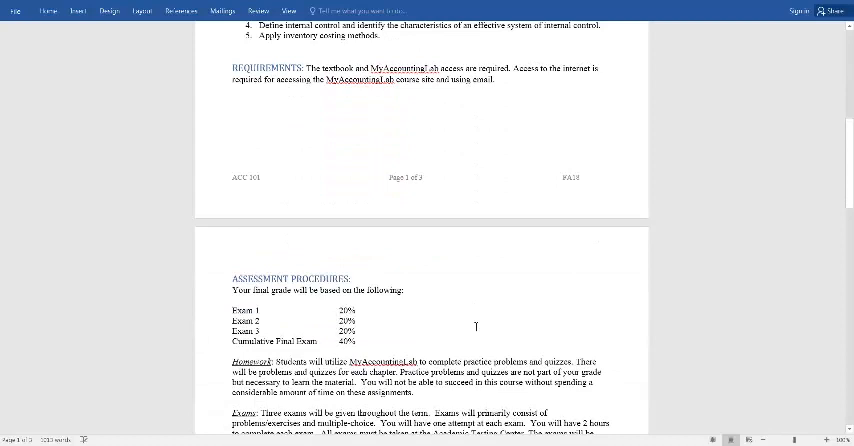
pyautogui.scroll(-3)
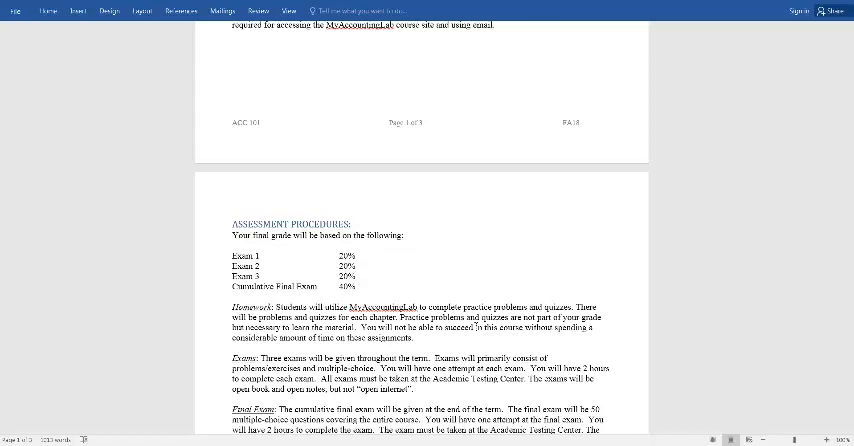
pyautogui.scroll(-3)
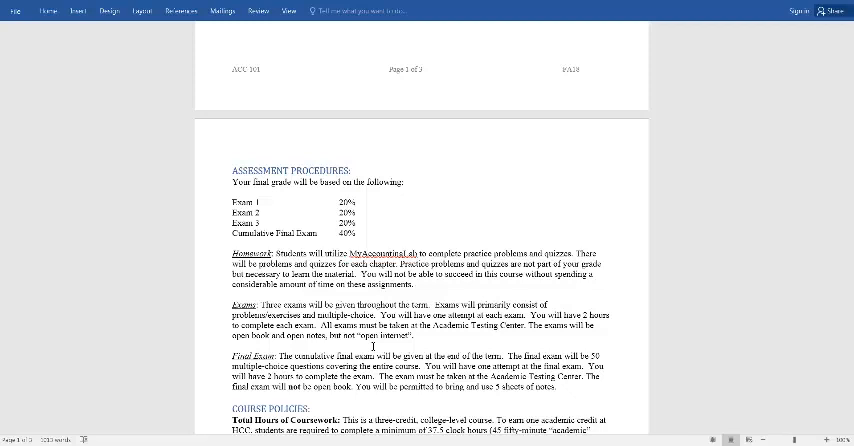
pyautogui.scroll(-3)
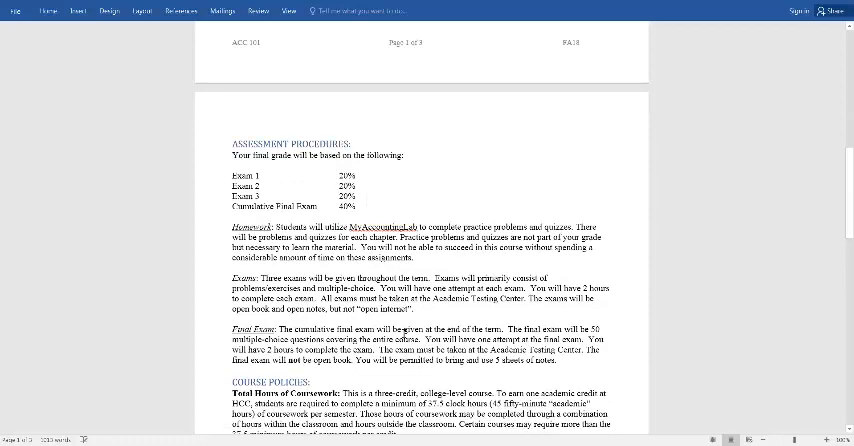
pyautogui.scroll(-3)
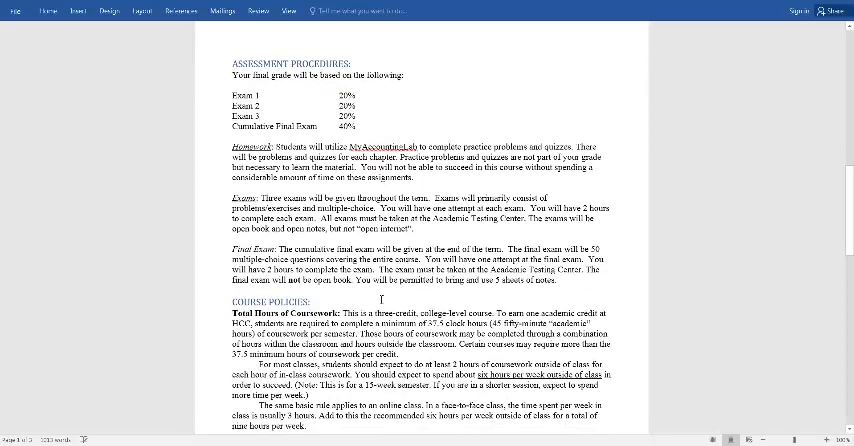
pyautogui.scroll(-3)
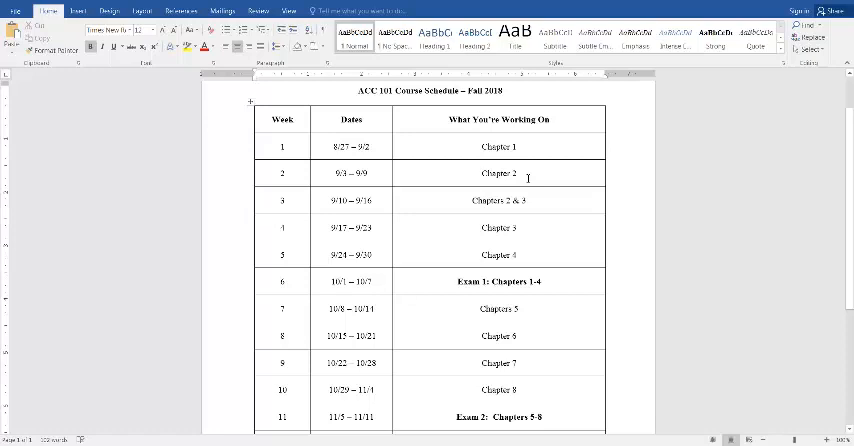
pyautogui.moveTo(568, 240)
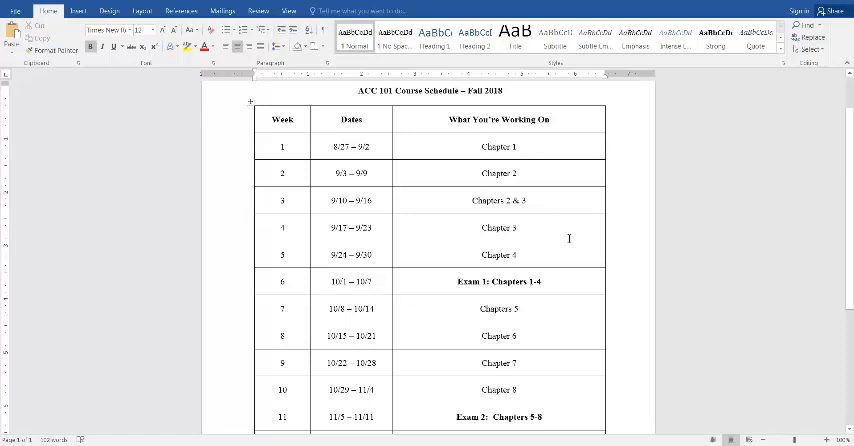
pyautogui.moveTo(556, 180)
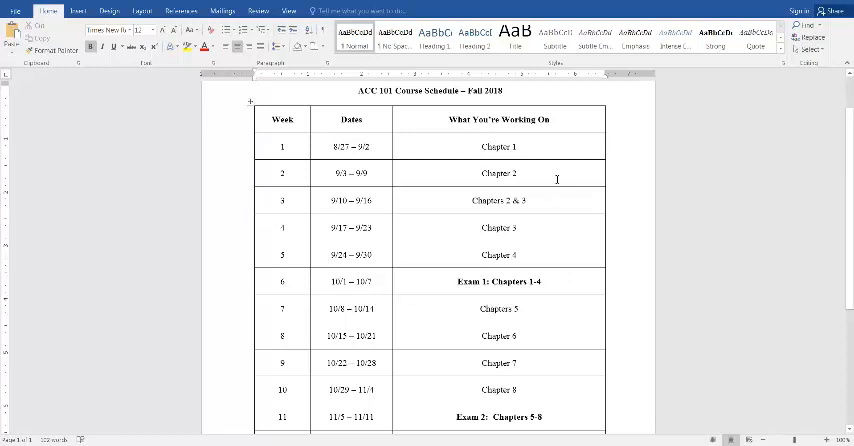
pyautogui.moveTo(544, 230)
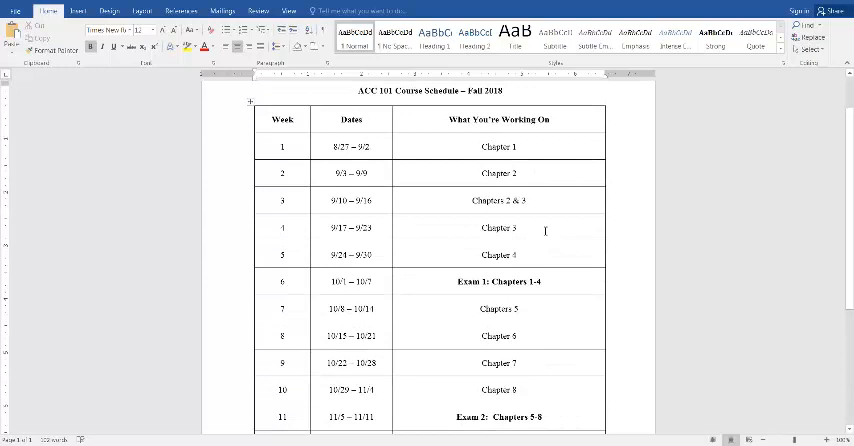
# - Scroll the course-fit orientation document to its first section
pyautogui.scroll(-3)
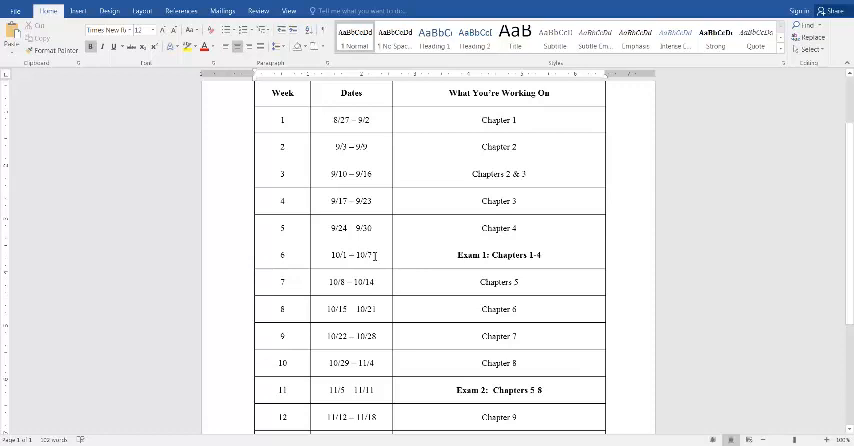
pyautogui.scroll(-3)
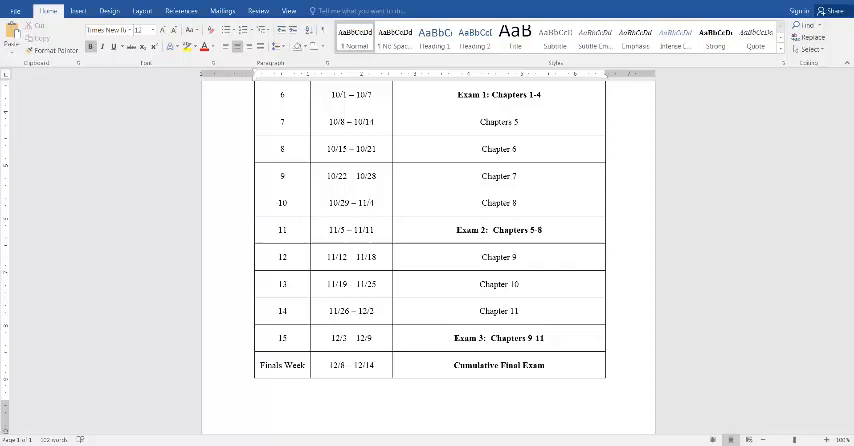
pyautogui.scroll(3)
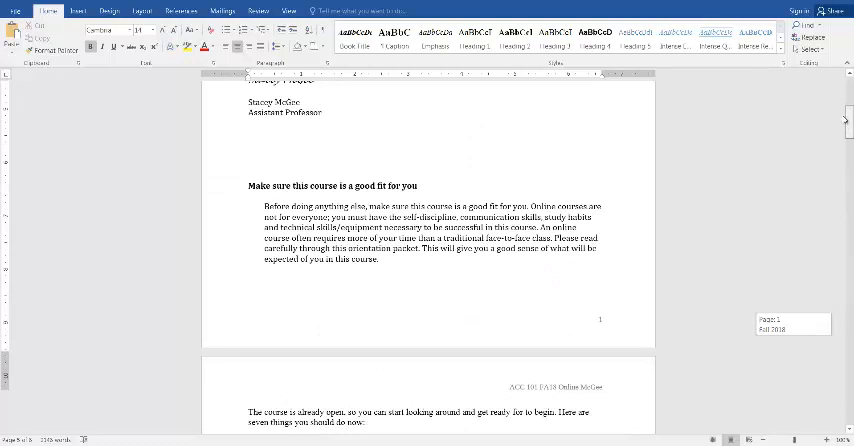
# - Scroll past the deadline, pacing, travel and instructor-contact FAQ answers onto the next page
pyautogui.scroll(-3)
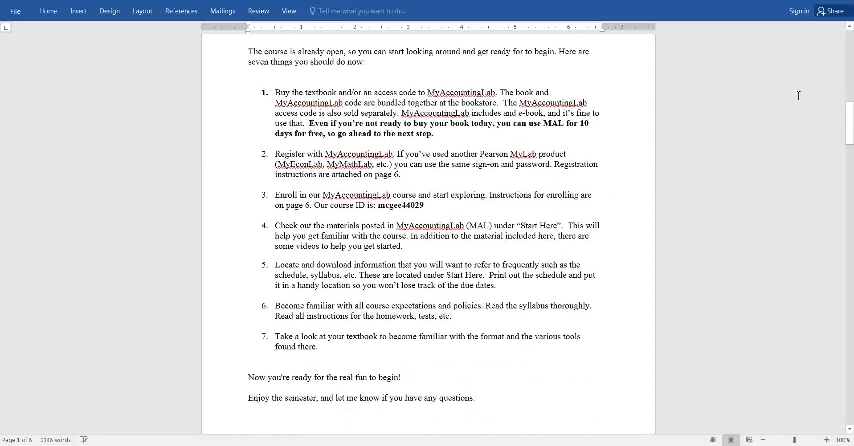
pyautogui.scroll(-3)
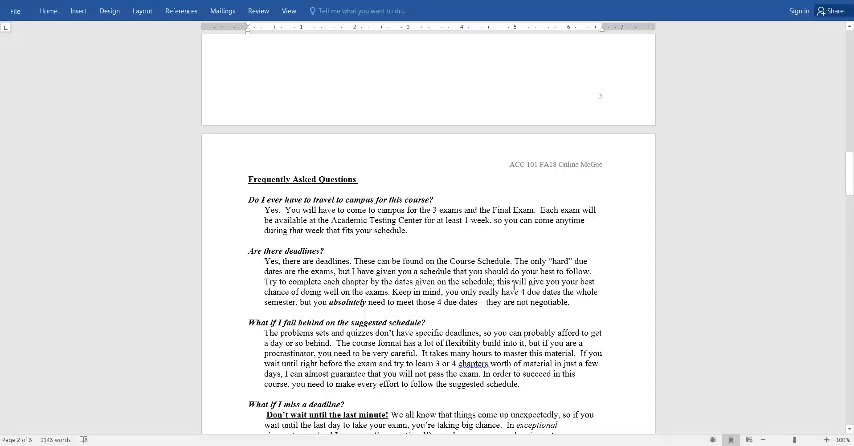
pyautogui.scroll(-3)
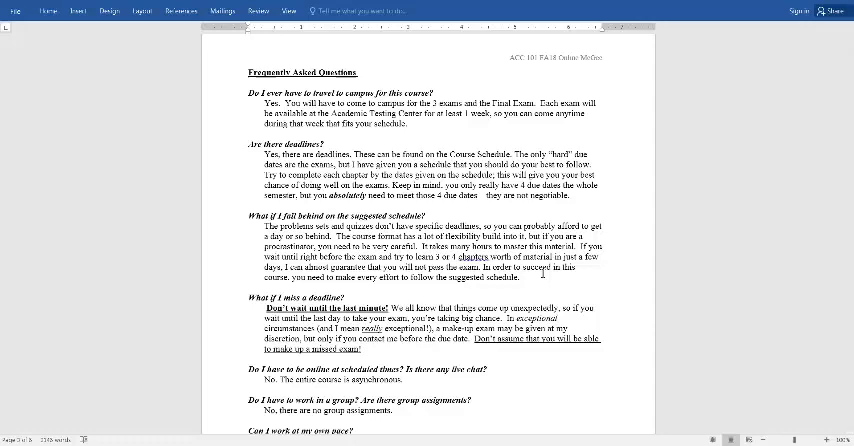
pyautogui.scroll(-3)
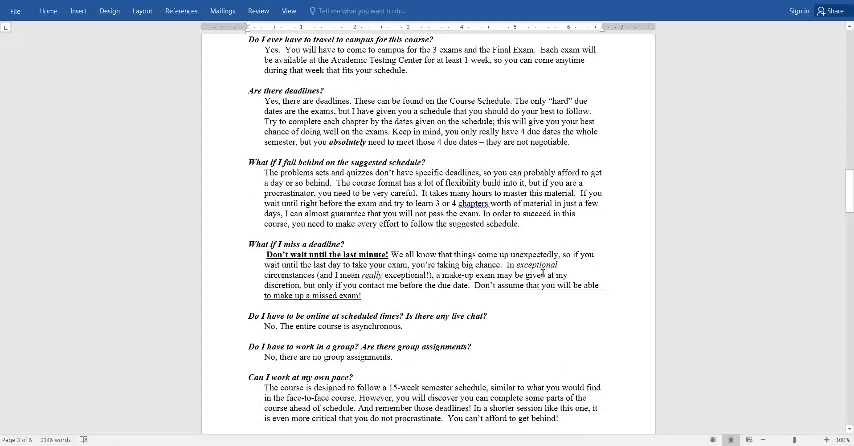
pyautogui.scroll(-3)
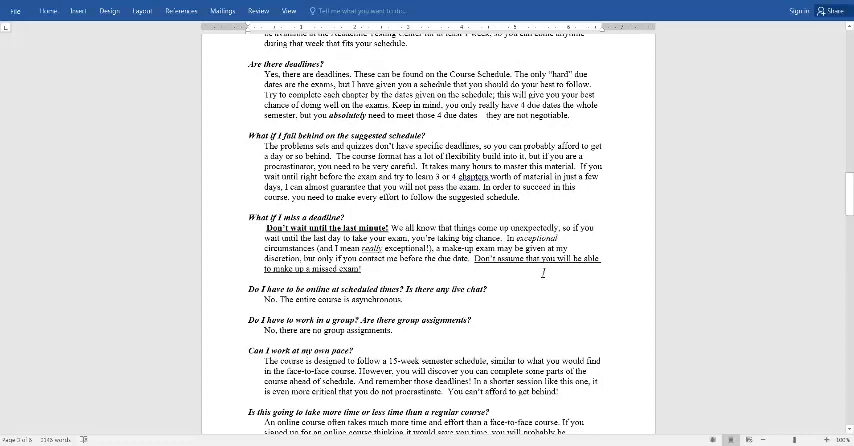
pyautogui.scroll(-3)
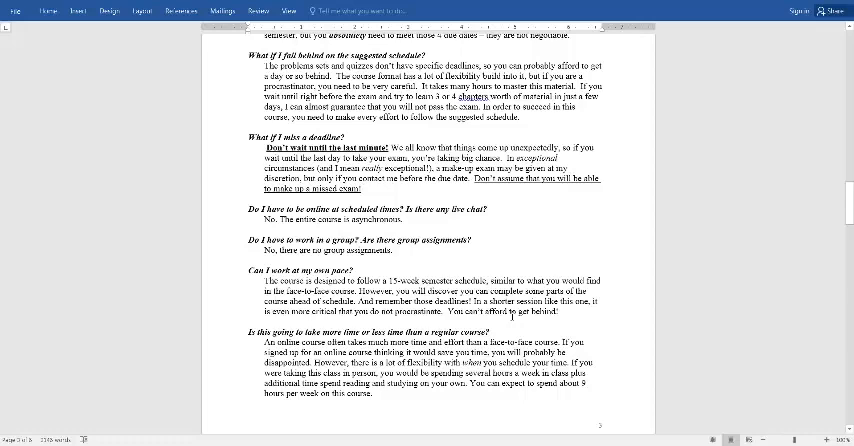
pyautogui.scroll(-3)
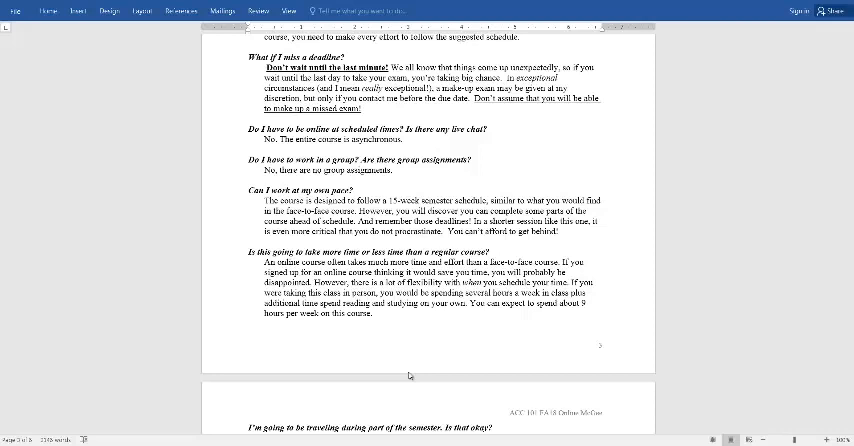
pyautogui.scroll(-3)
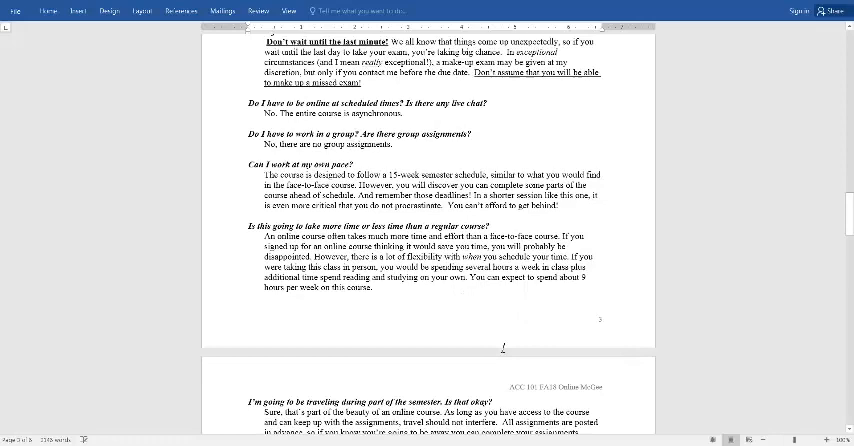
pyautogui.scroll(-3)
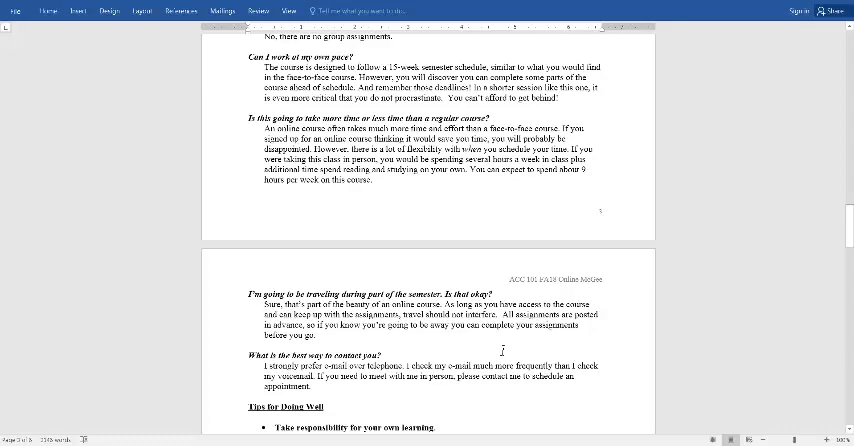
# - Scroll until the Tips for Doing Well list and contact line are on screen
pyautogui.scroll(-3)
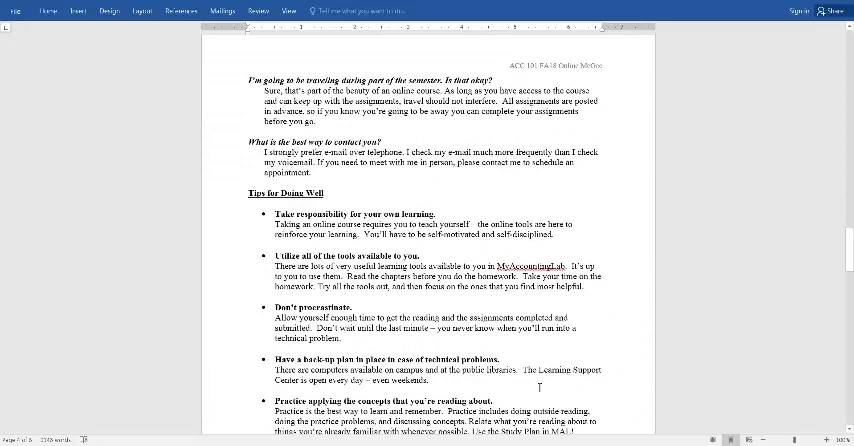
pyautogui.scroll(-3)
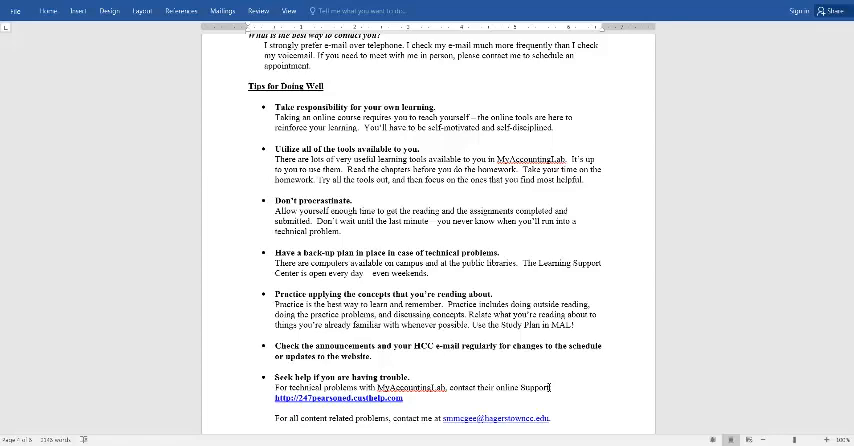
pyautogui.scroll(3)
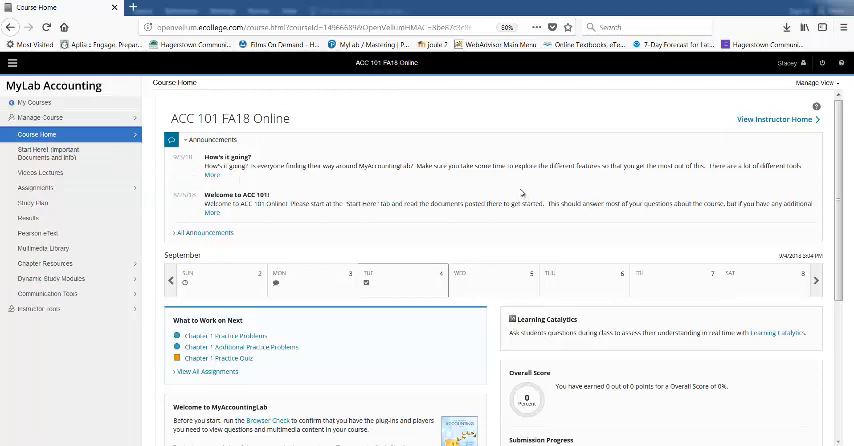
# - Show the Start Here important documents and info page from the course home
pyautogui.click(56, 152)
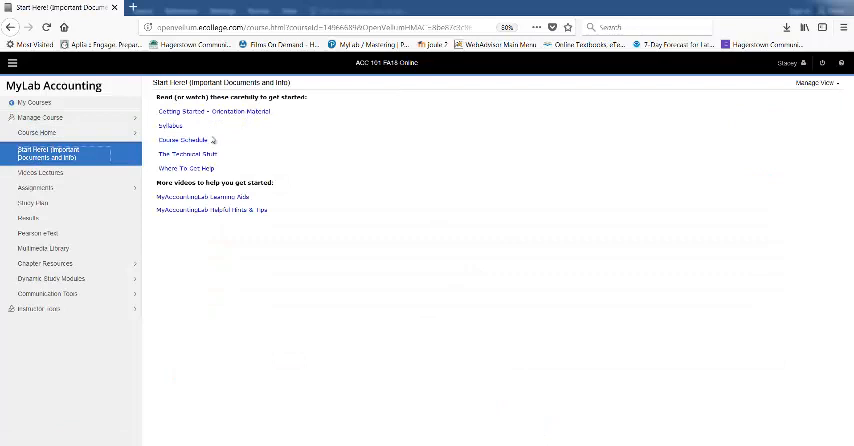
pyautogui.moveTo(204, 210)
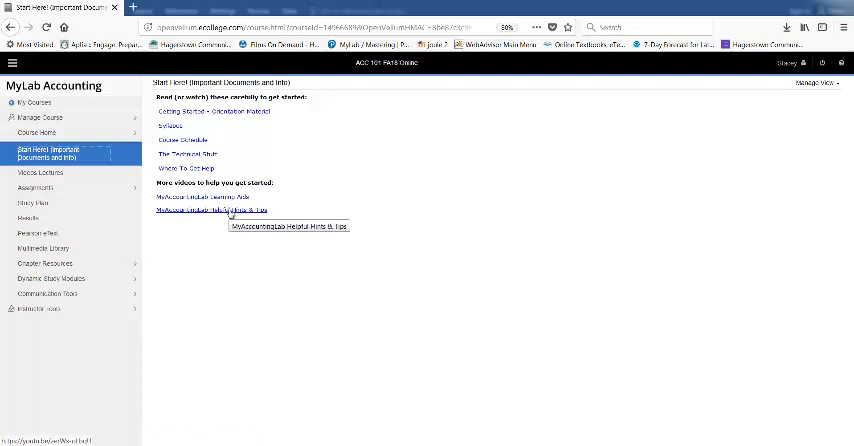
pyautogui.moveTo(324, 228)
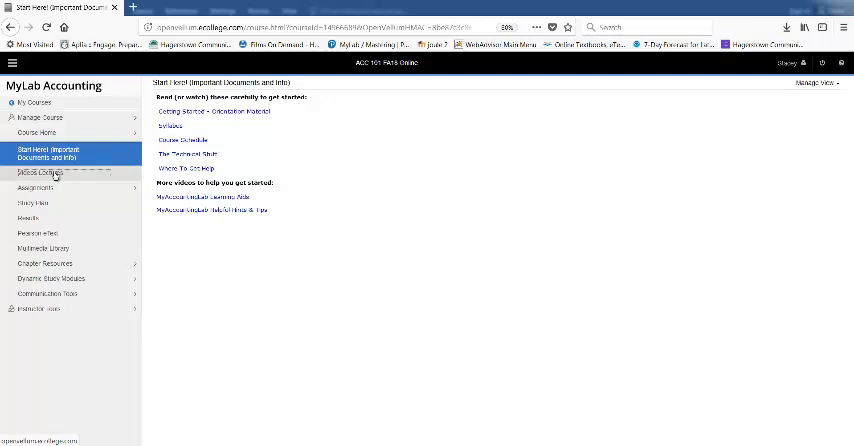
# - Show the Video Lectures page listing the chapter video tutorials
pyautogui.click(40, 172)
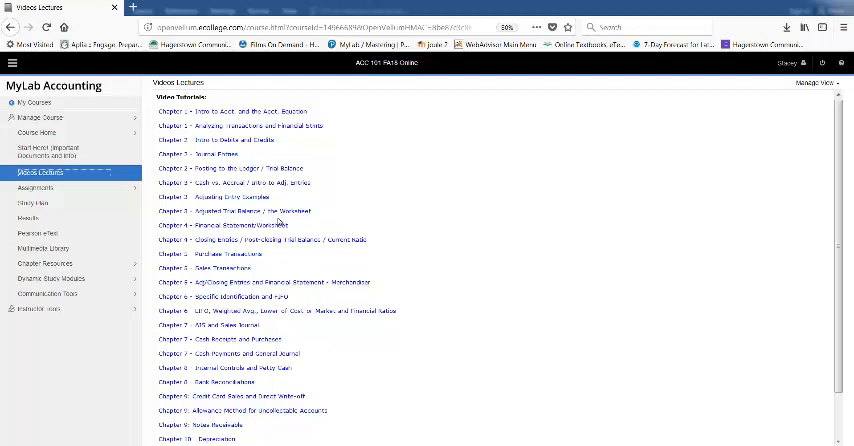
pyautogui.moveTo(284, 110)
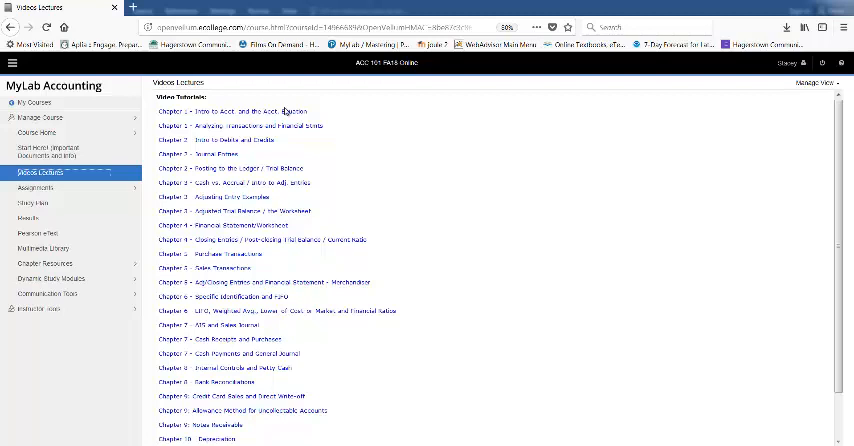
pyautogui.moveTo(470, 360)
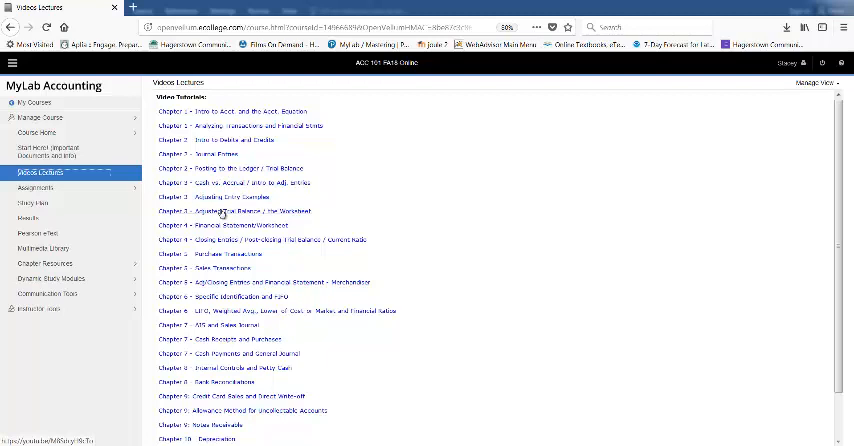
# - Scroll the Video Lectures list down to the later chapters around Chapter 27
pyautogui.scroll(-3)
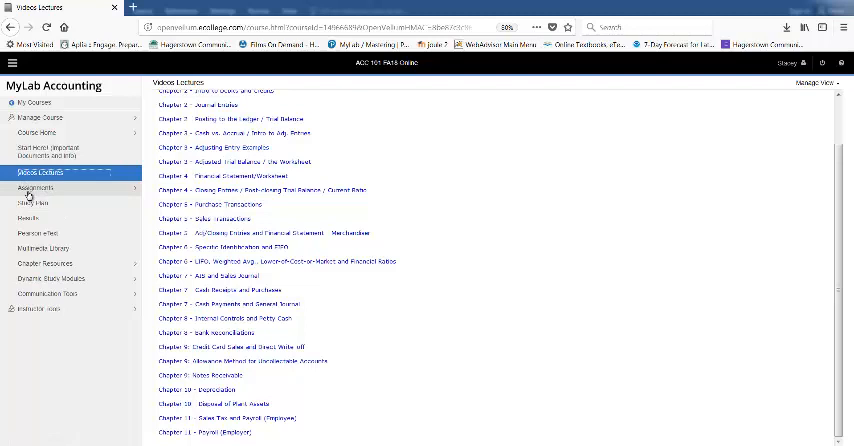
# - Browse the Homework and Tests list via Course Home and start the Chapter 3 Additional Practice Problems
pyautogui.click(34, 188)
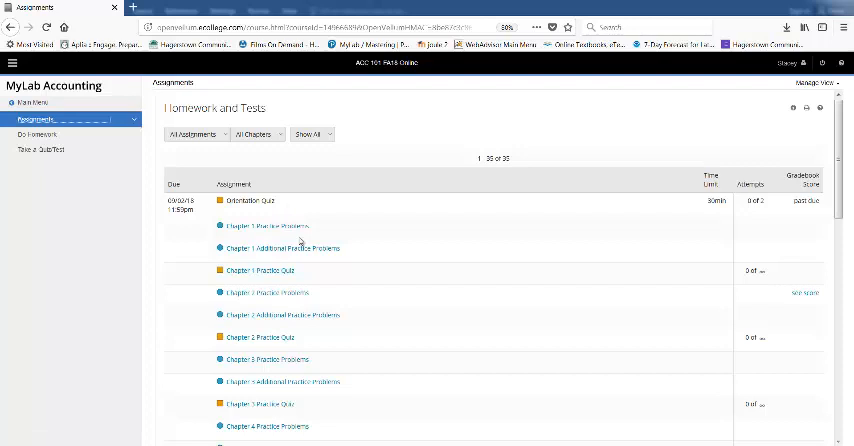
pyautogui.moveTo(324, 354)
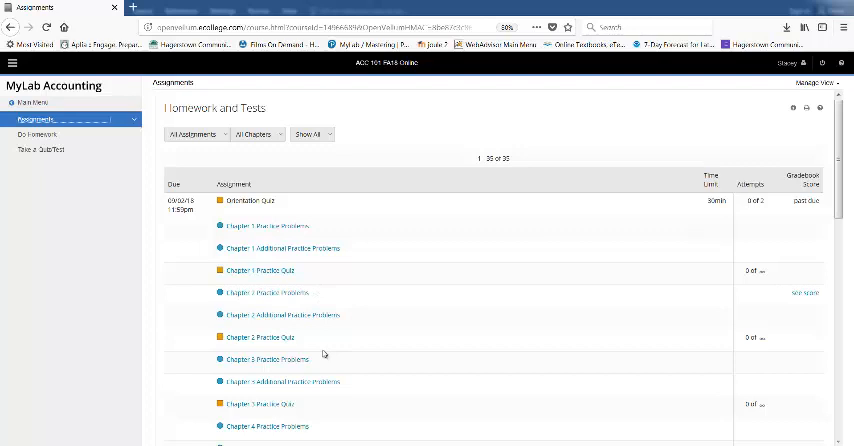
pyautogui.scroll(-3)
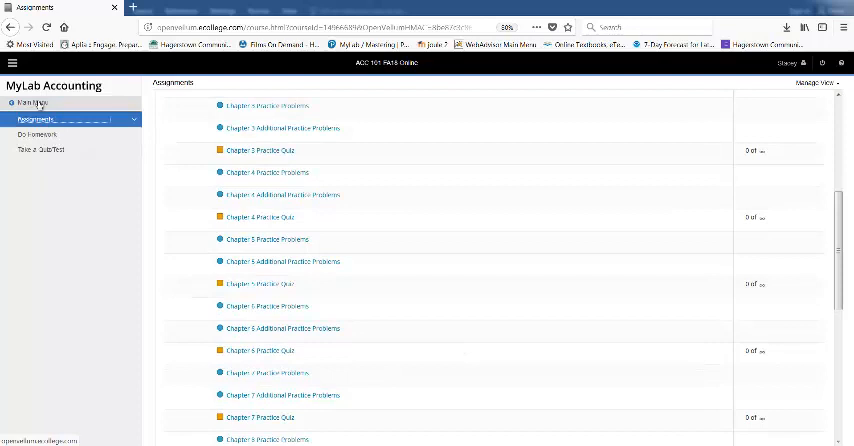
pyautogui.click(40, 132)
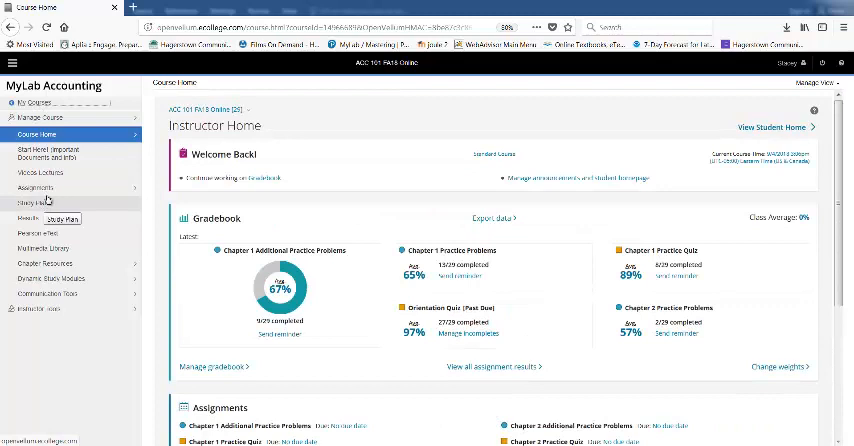
pyautogui.click(36, 188)
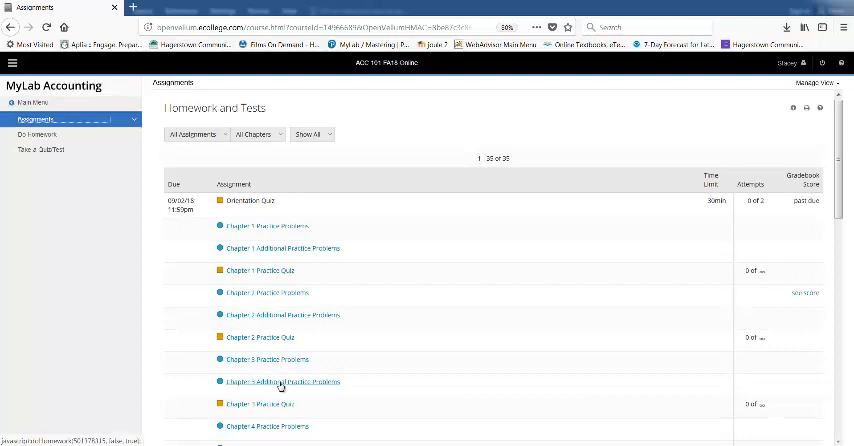
pyautogui.click(280, 382)
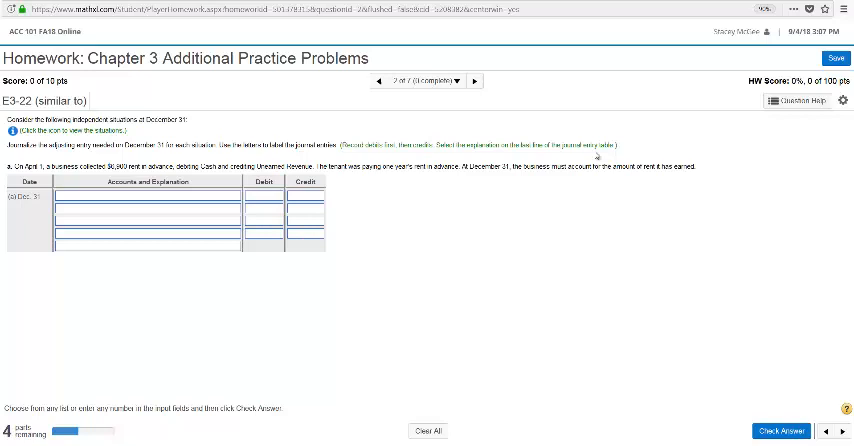
pyautogui.click(12, 130)
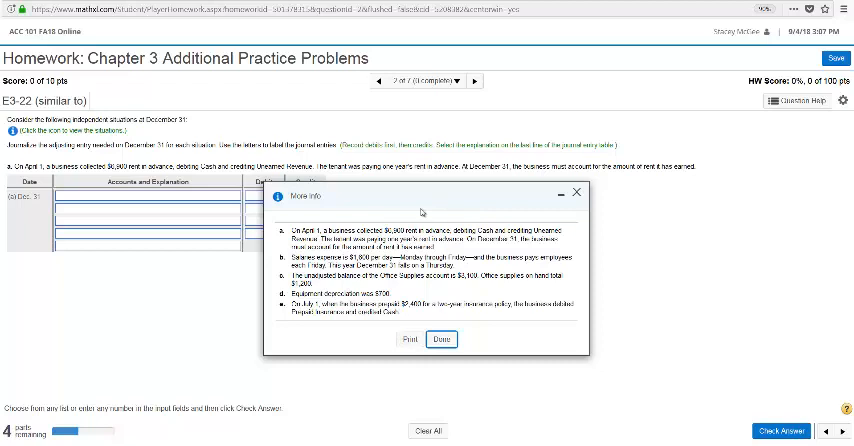
pyautogui.click(442, 340)
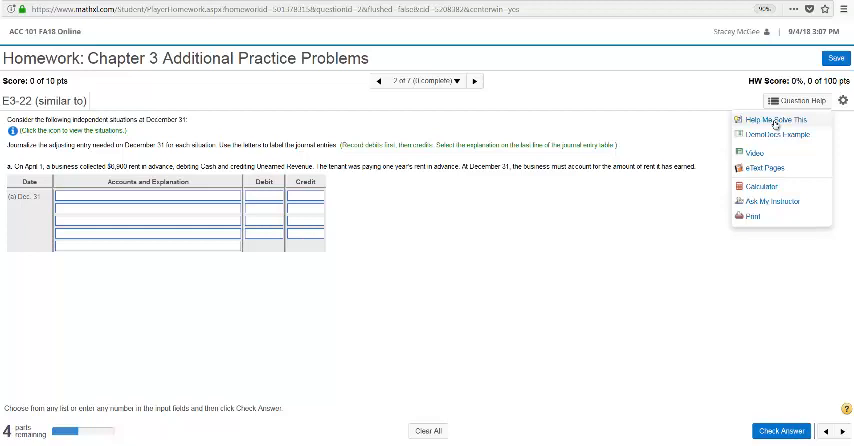
pyautogui.moveTo(760, 136)
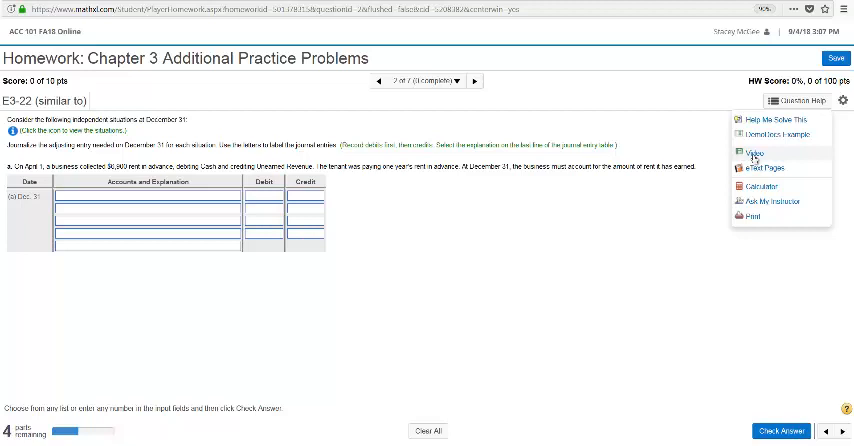
pyautogui.moveTo(752, 168)
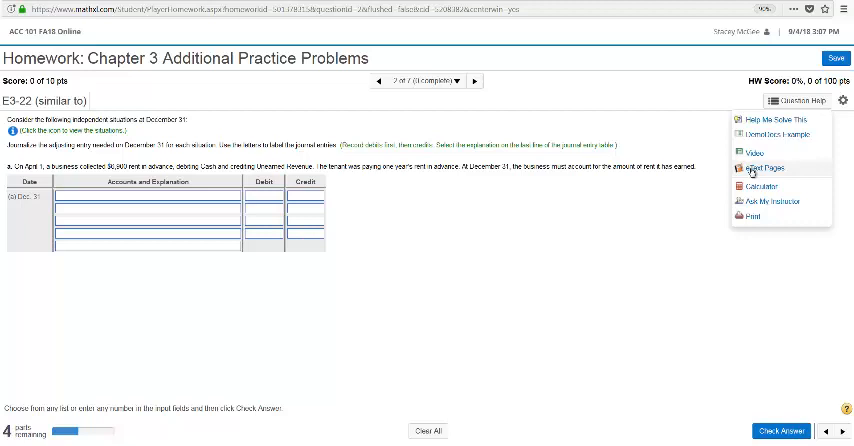
pyautogui.moveTo(768, 202)
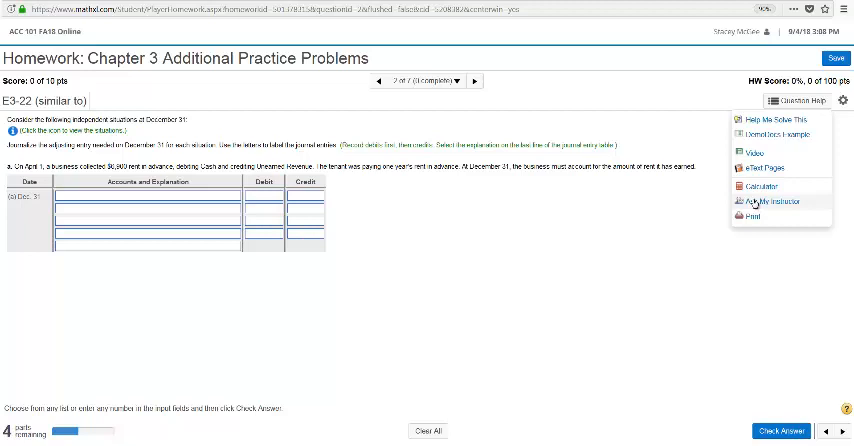
pyautogui.moveTo(750, 152)
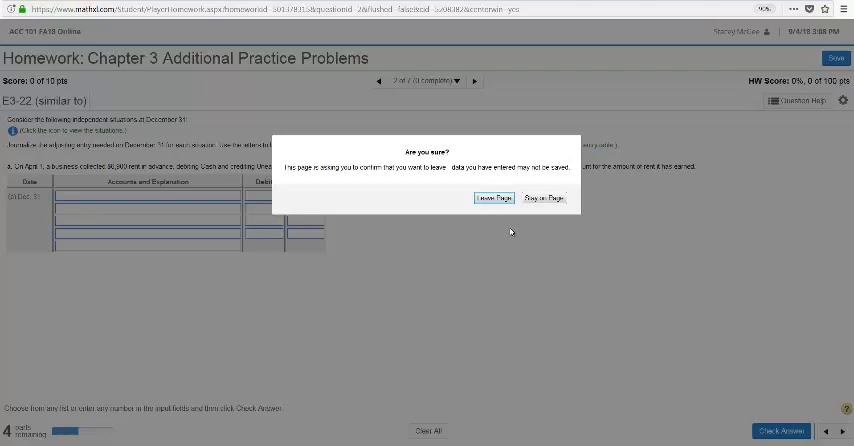
# - Leave the homework and expand Ch. 3 The Adjusting Process in the Study Plan
pyautogui.click(492, 198)
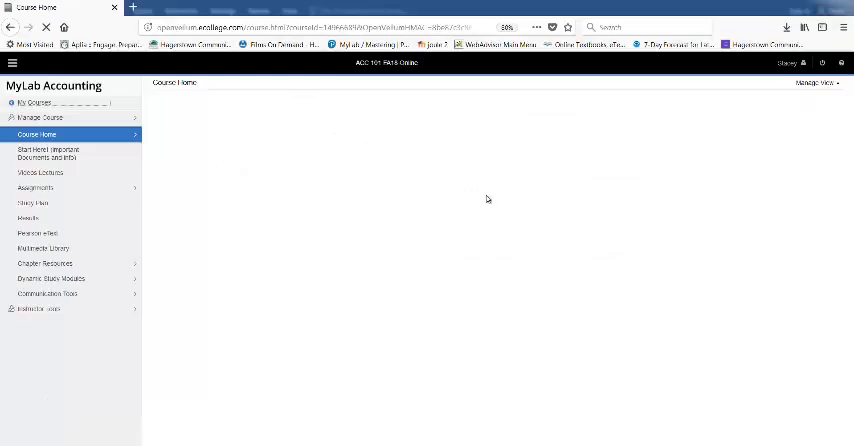
pyautogui.click(32, 204)
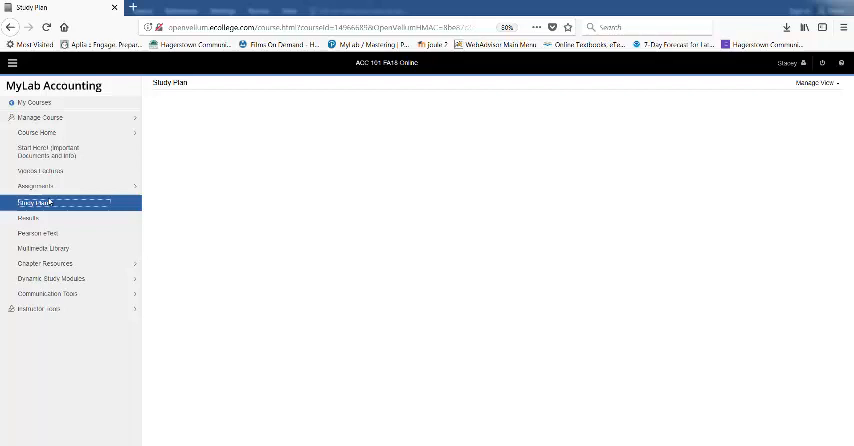
pyautogui.click(32, 202)
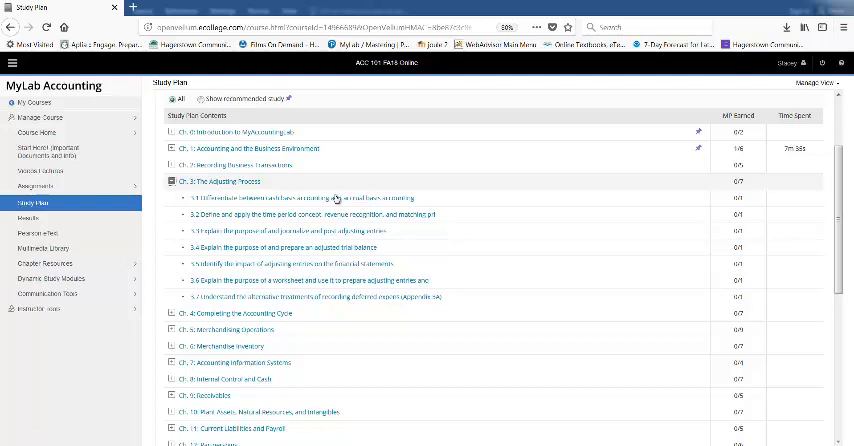
# - Show the adjusted trial balance learning objective with its practice exercises
pyautogui.click(276, 246)
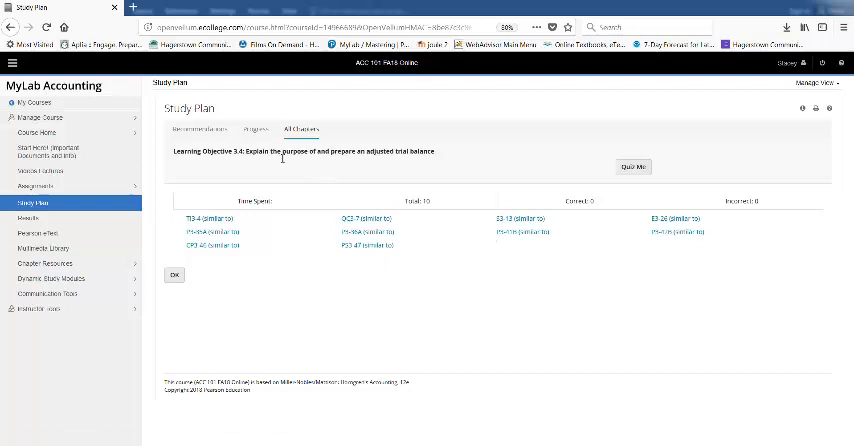
pyautogui.moveTo(352, 218)
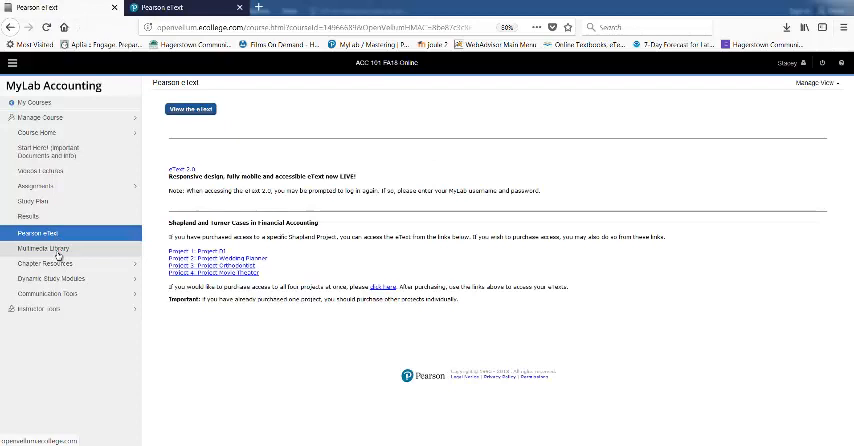
# - List Chapter 3 Adjusting Process resources in the Multimedia Library with Find Now
pyautogui.click(40, 164)
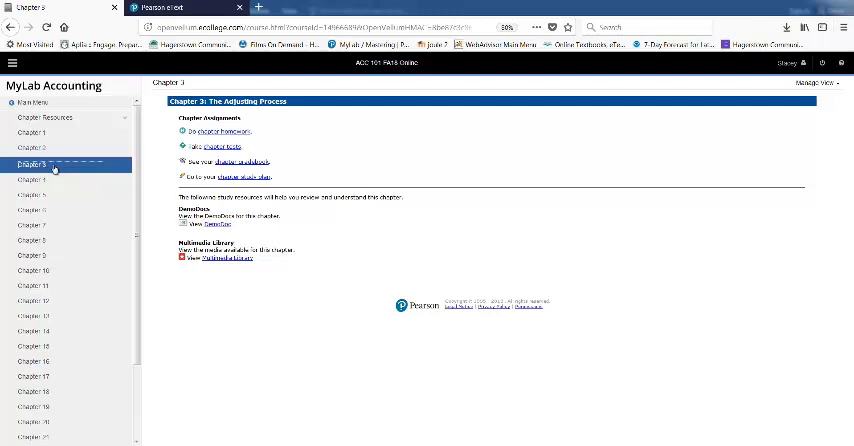
pyautogui.click(220, 258)
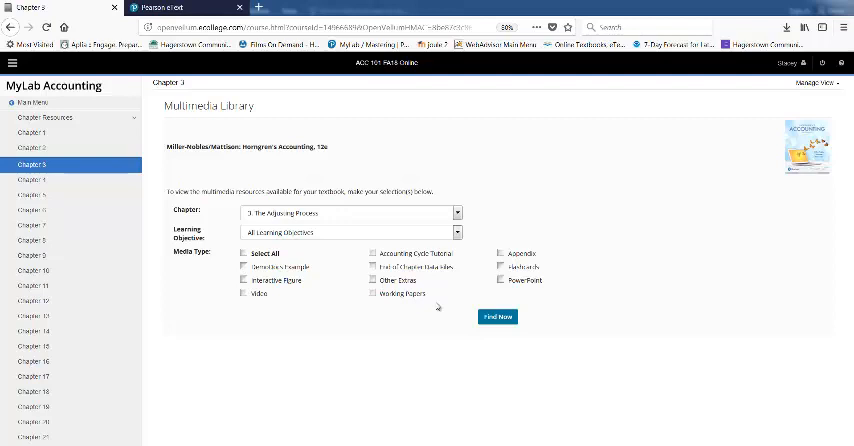
pyautogui.click(496, 316)
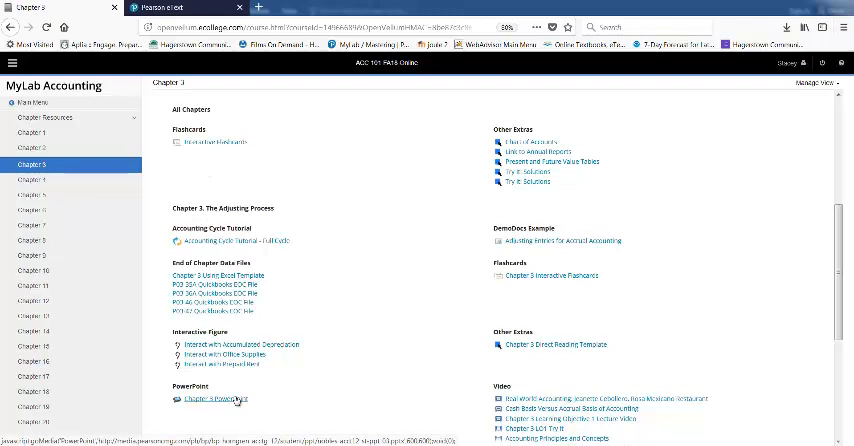
# - Scroll down through the Chapter 3 resources before entering the Horngren's Accounting eText
pyautogui.scroll(-3)
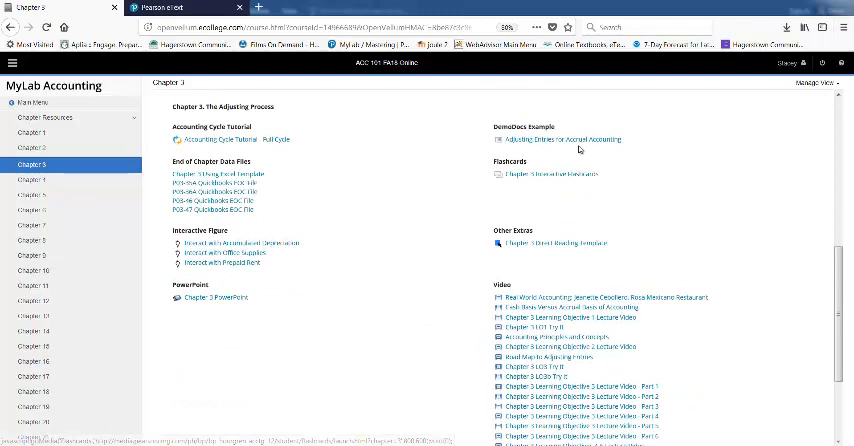
pyautogui.scroll(-3)
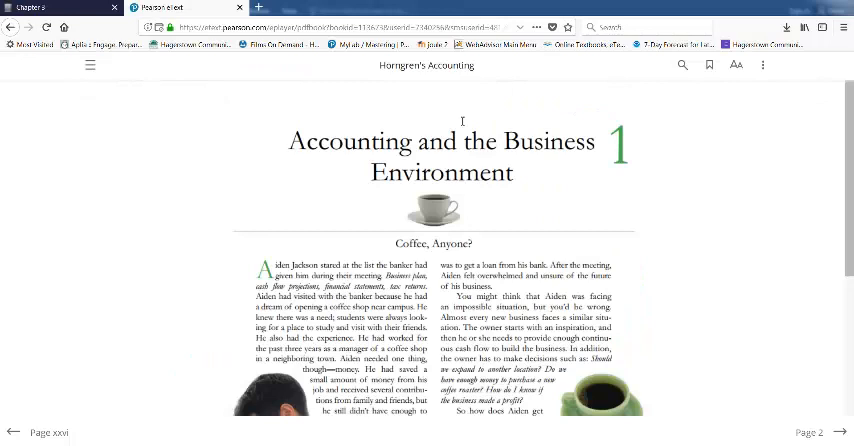
# - Advance to page 2, the Chapter 1 Learning Objectives and 'Why Is Accounting Important?'
pyautogui.click(844, 432)
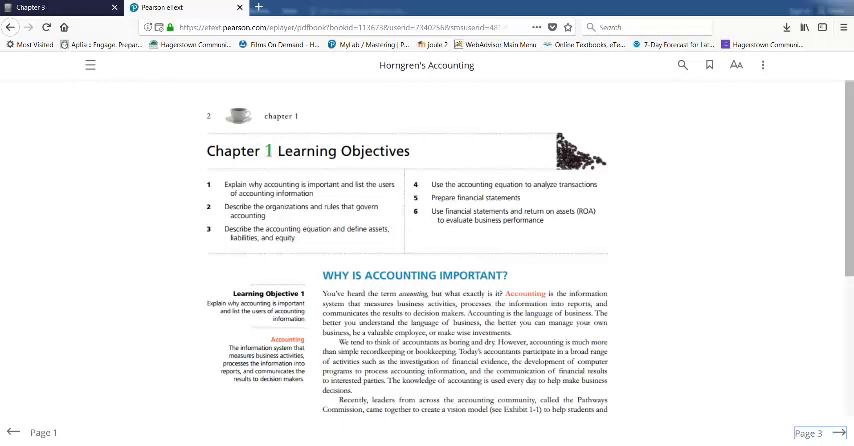